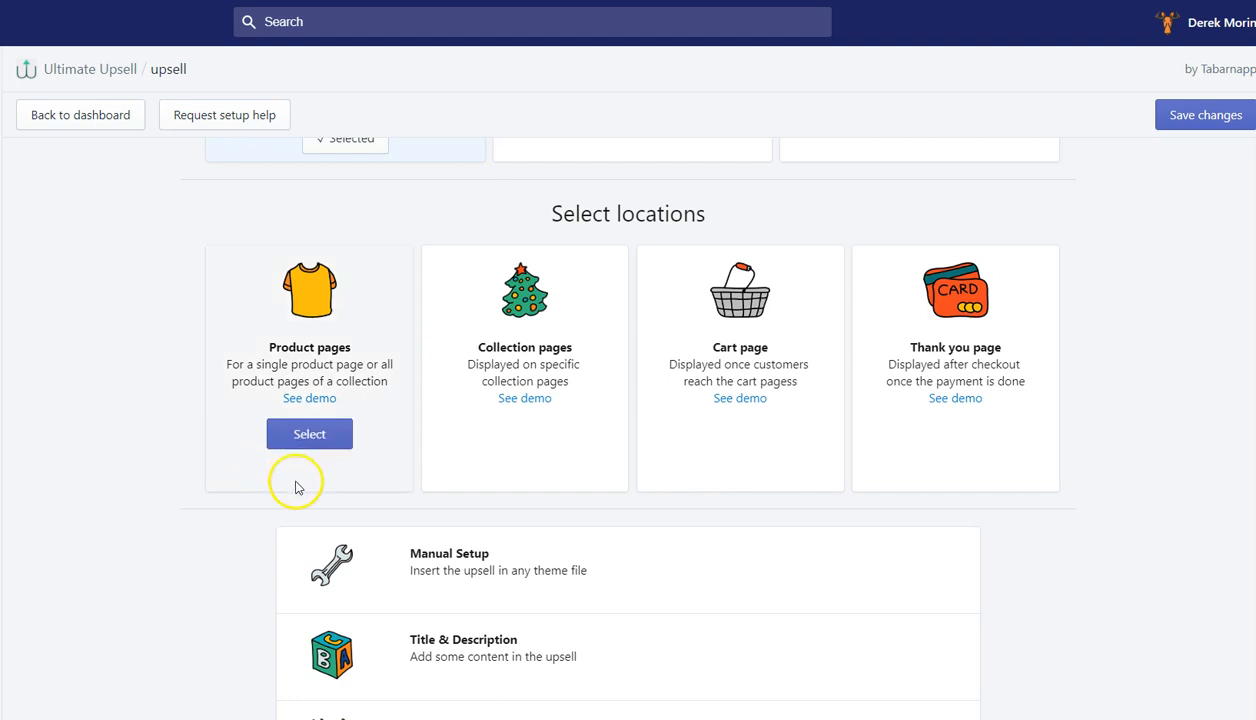
Choose Product pages as the upsell location and search 'cool' to add cool-brown-beanie
click(310, 433)
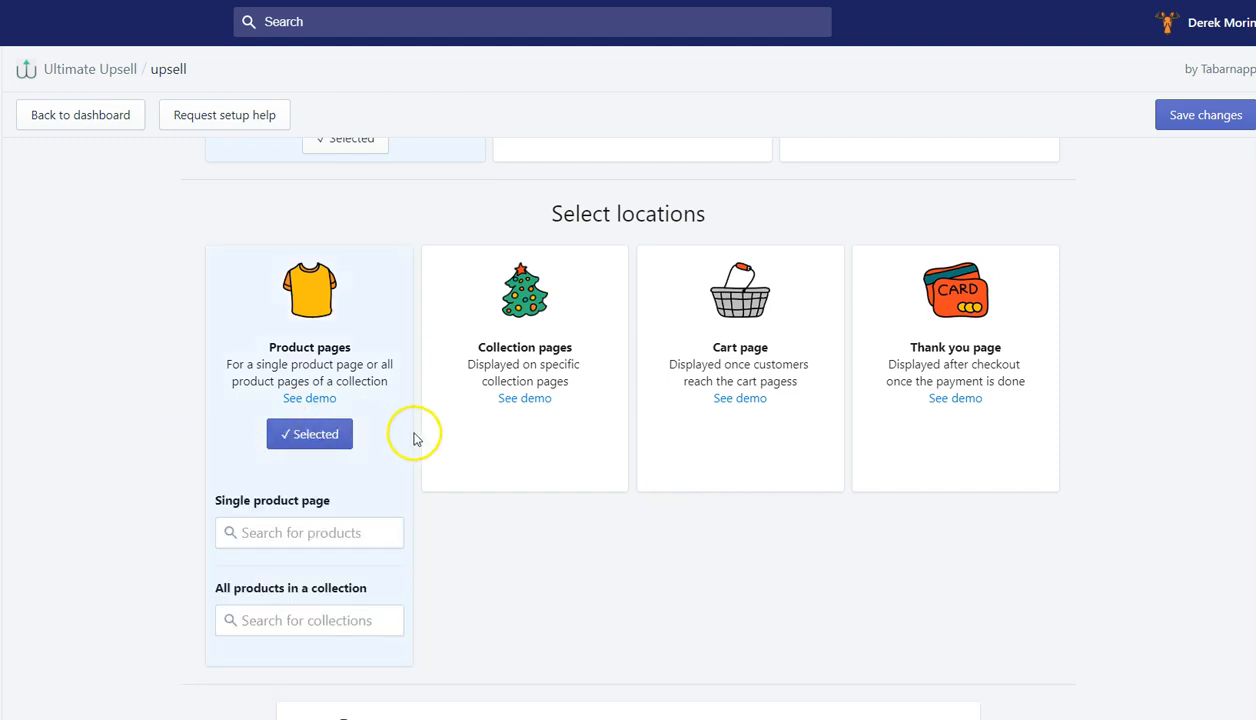
mouse_move(392, 458)
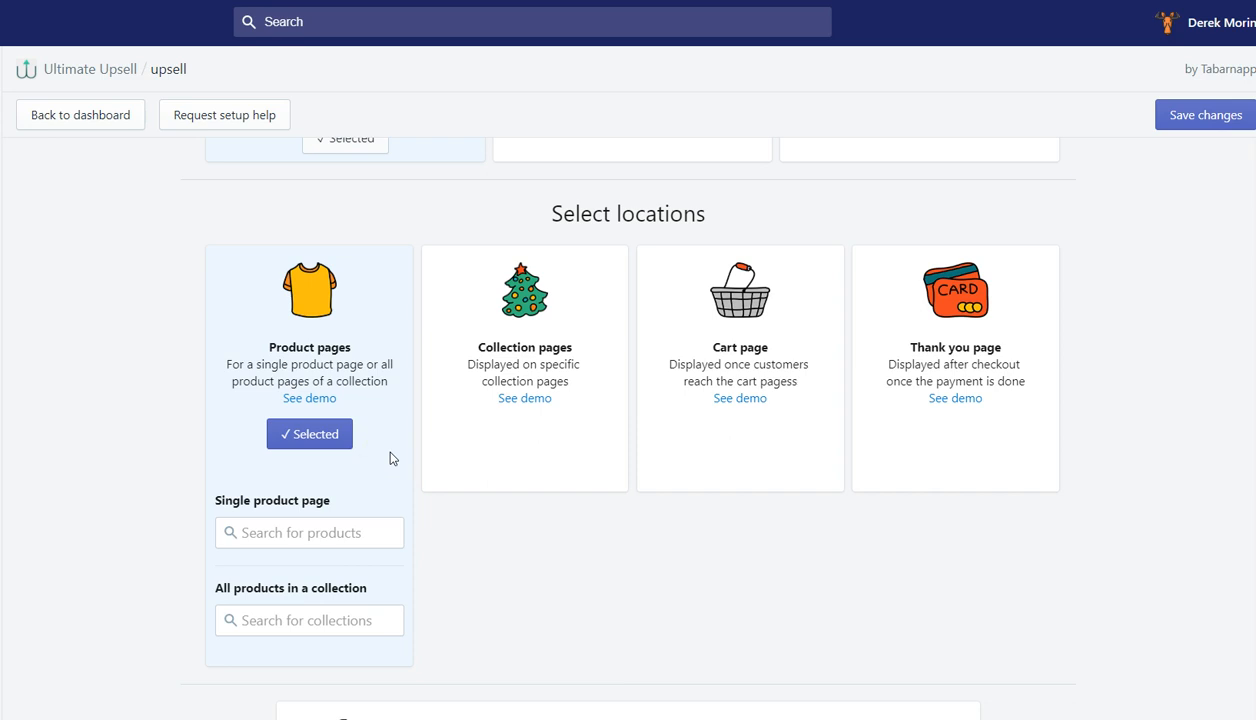
scroll(down, 3)
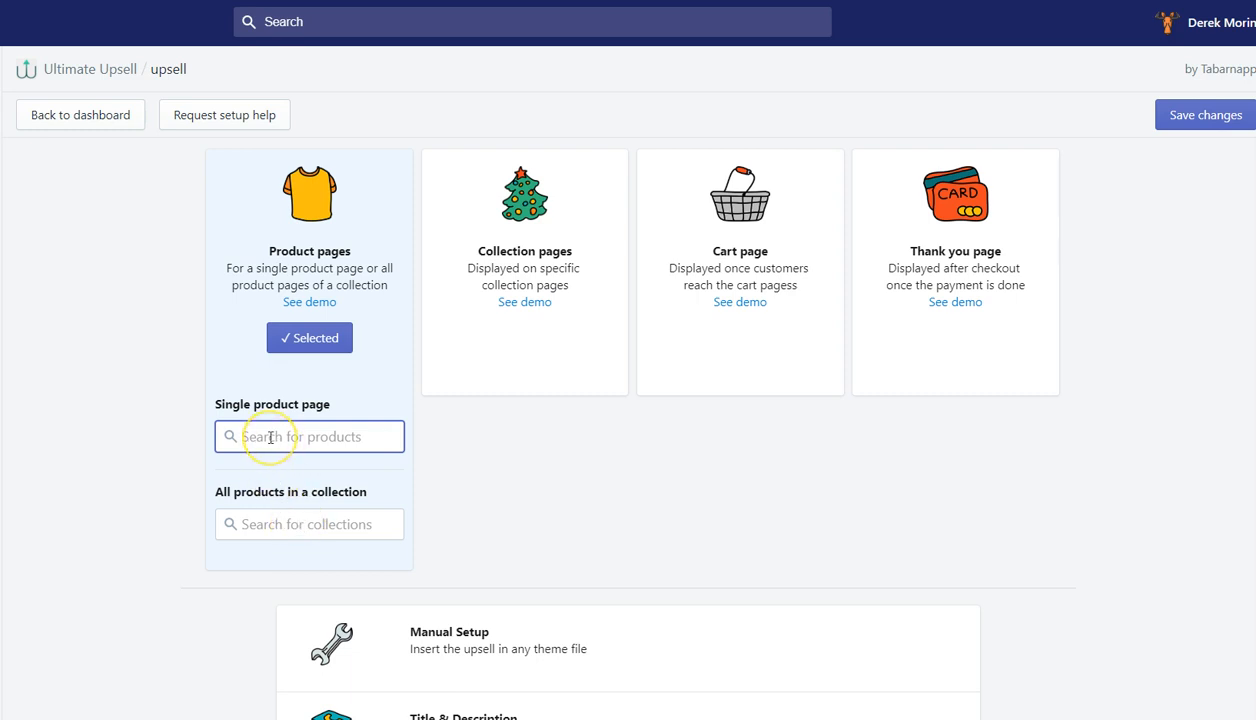
text(cool)
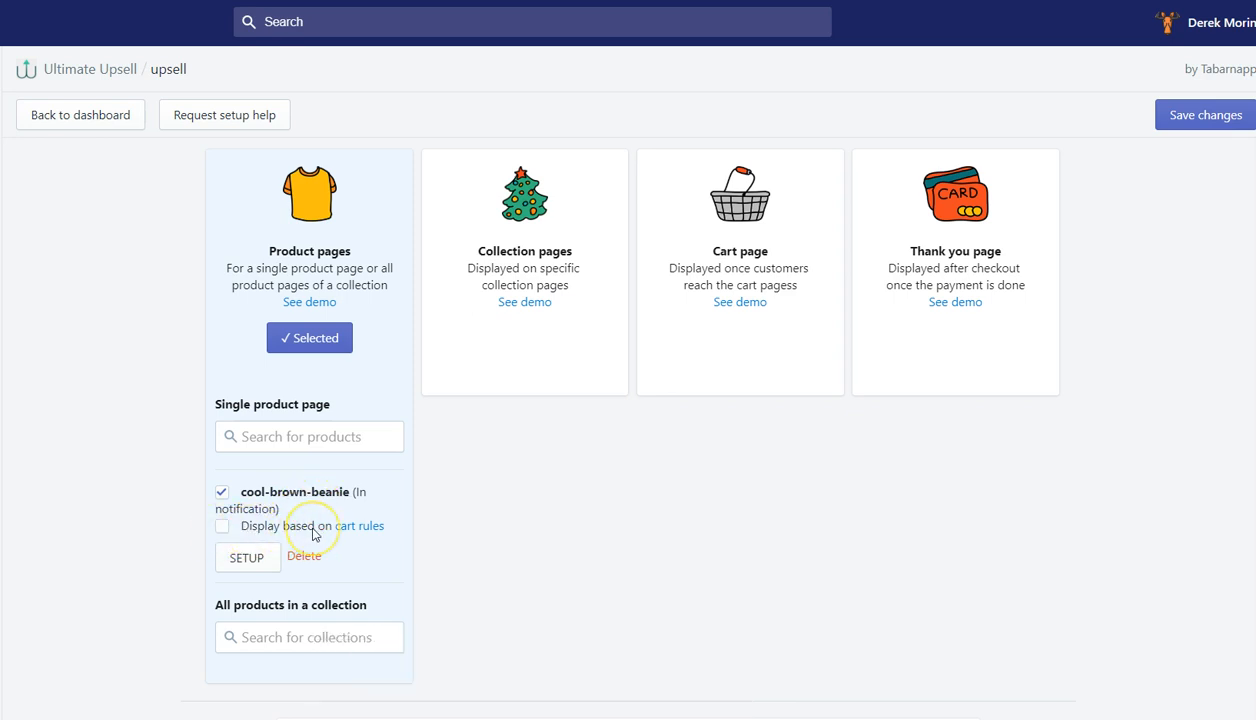
scroll(down, 3)
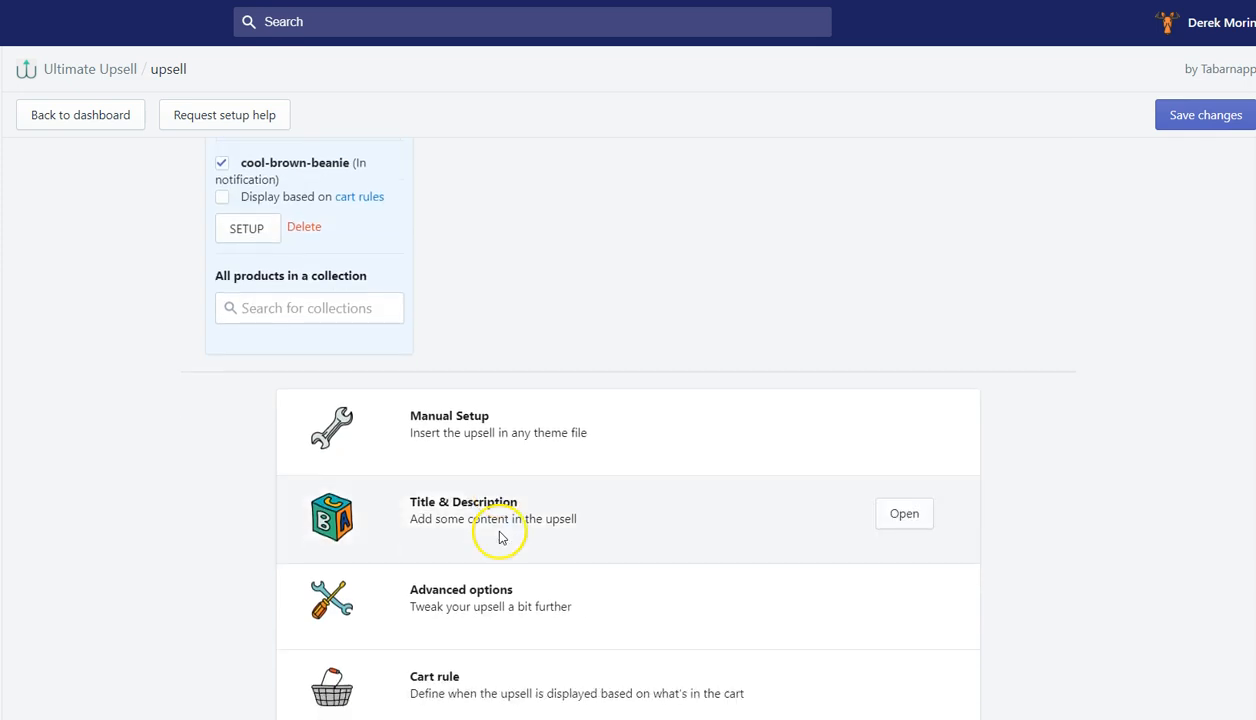
click(903, 686)
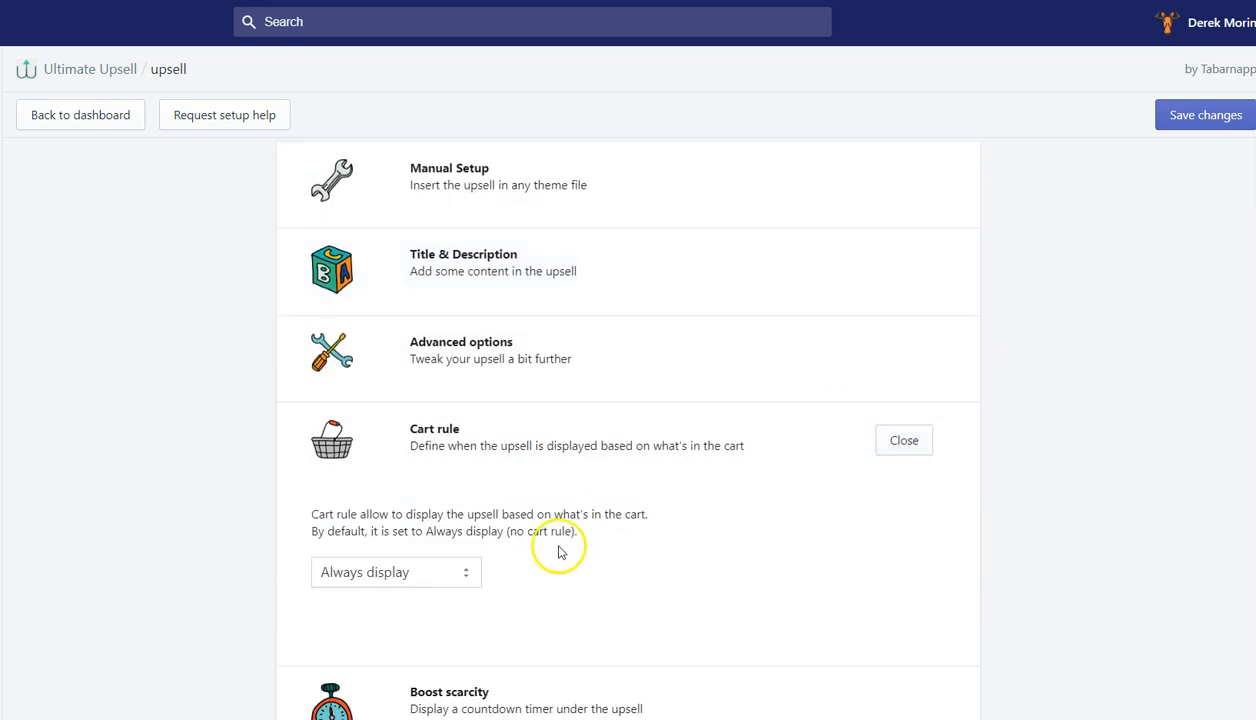
click(395, 571)
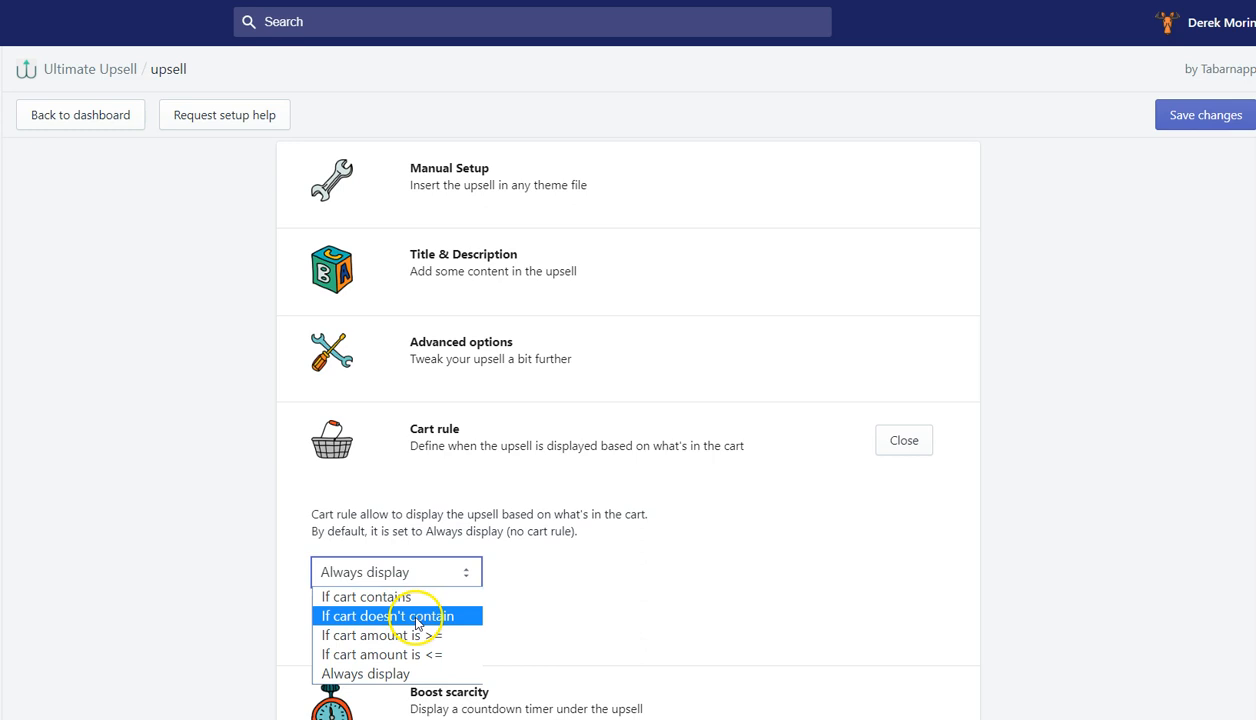
mouse_move(395, 635)
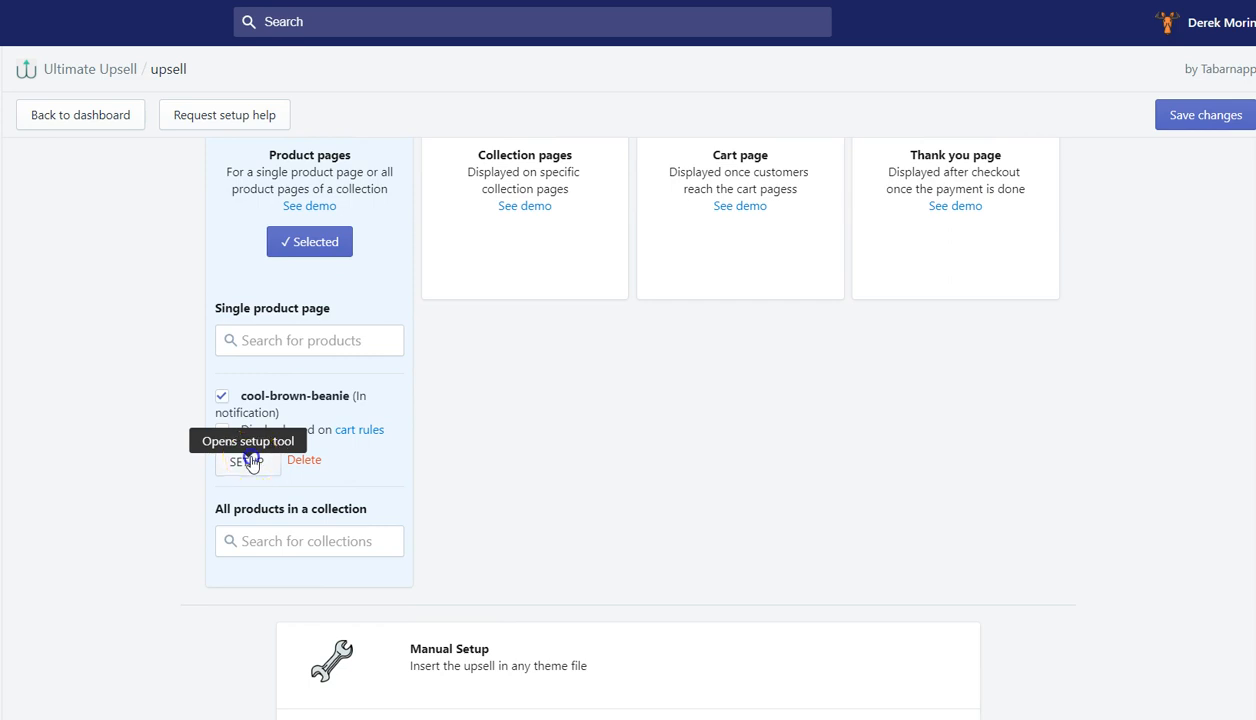
Open the Selector tool setup for the cool-brown-beanie product page
click(247, 459)
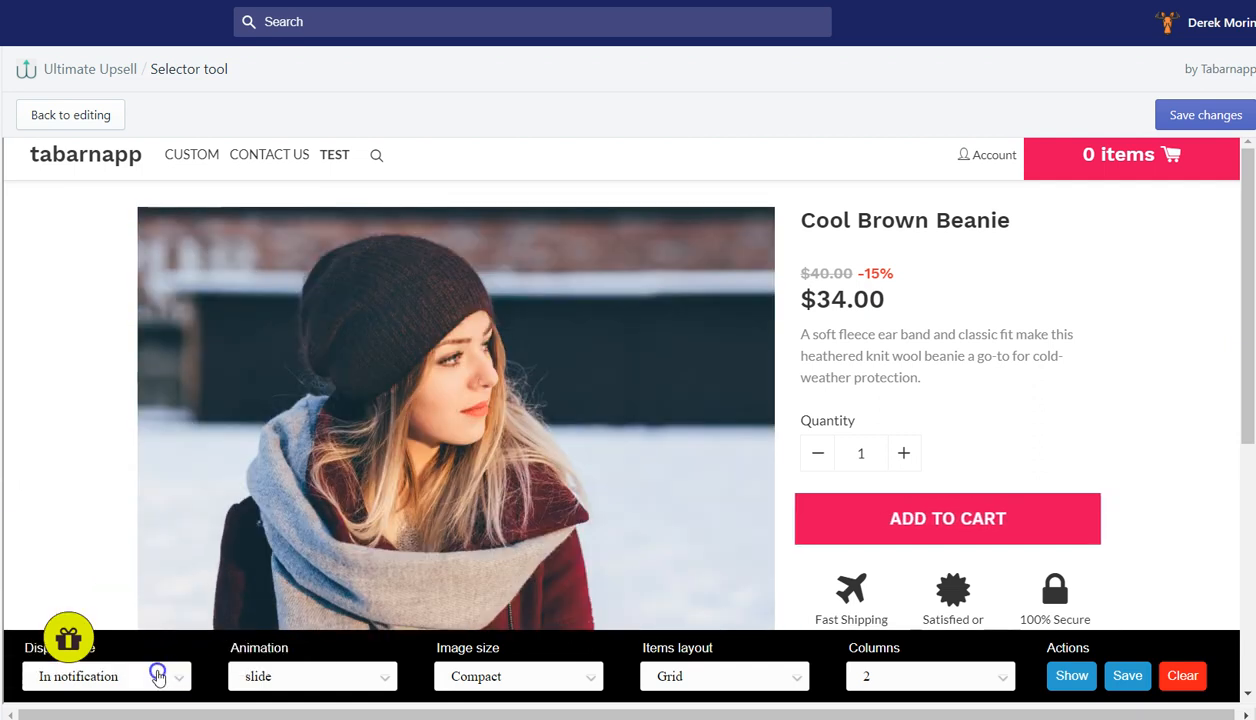
Switch Display mode from In notification to Inside theme and scroll the preview
click(105, 676)
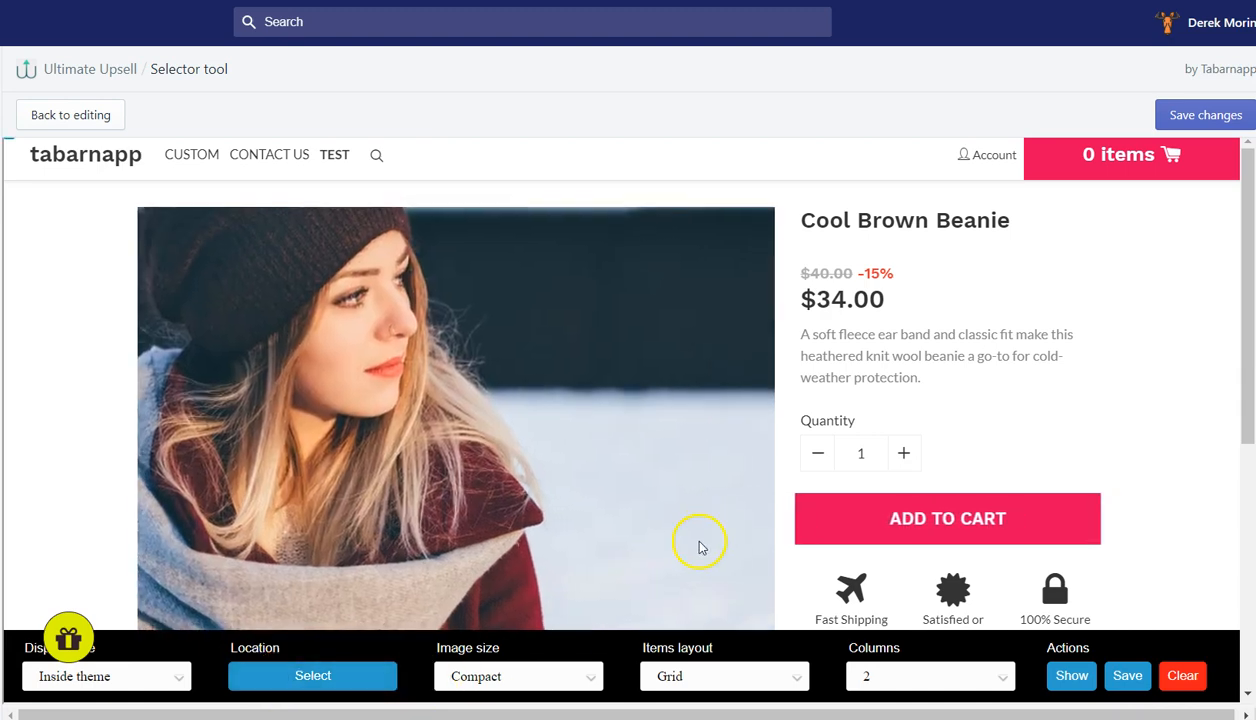
scroll(down, 3)
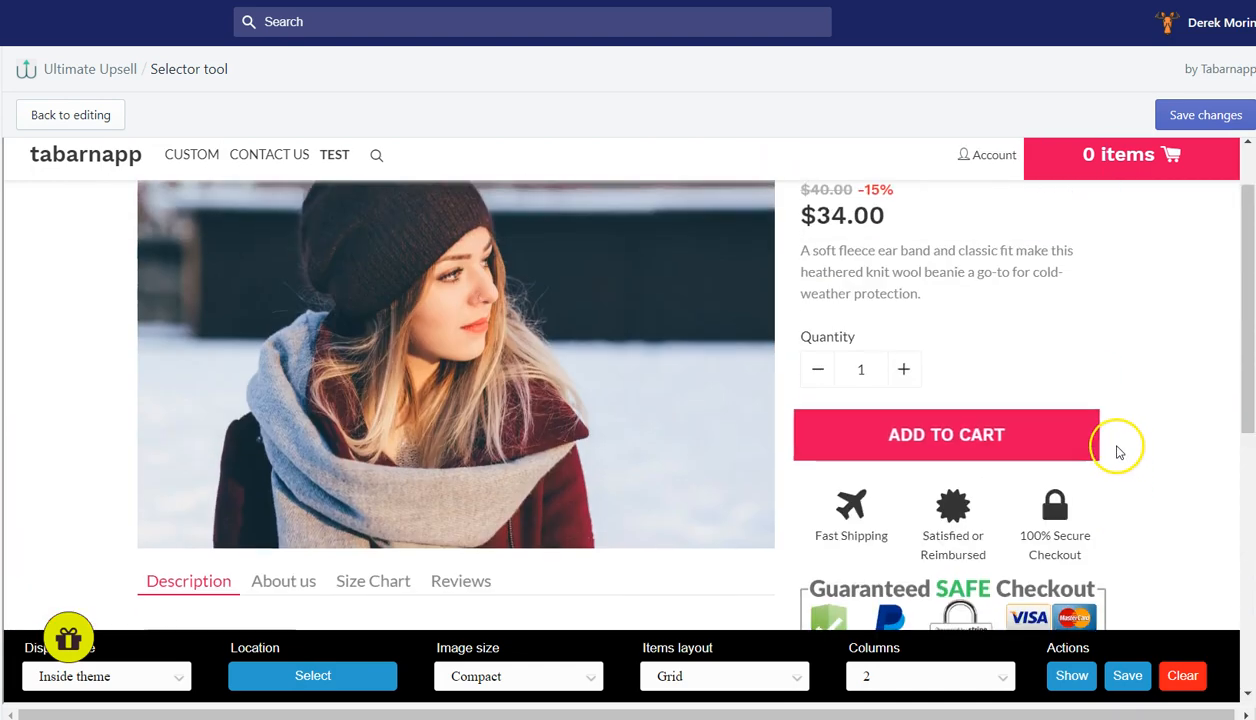
scroll(down, 3)
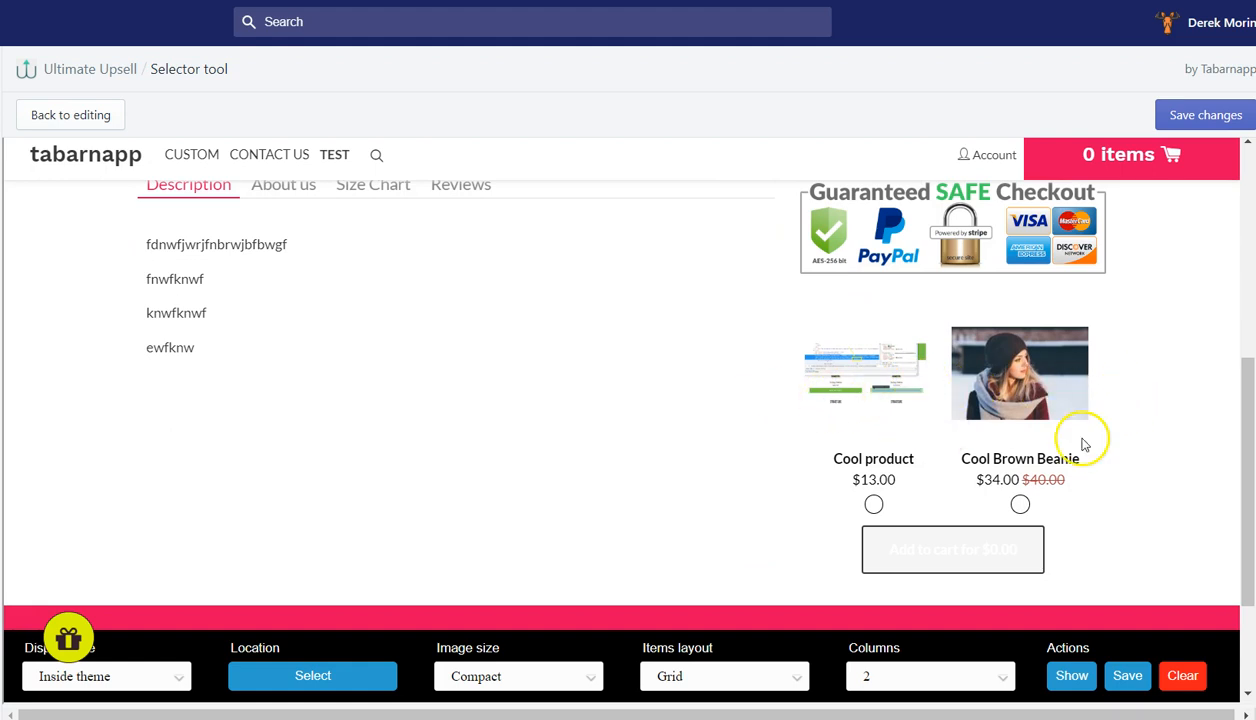
scroll(up, 3)
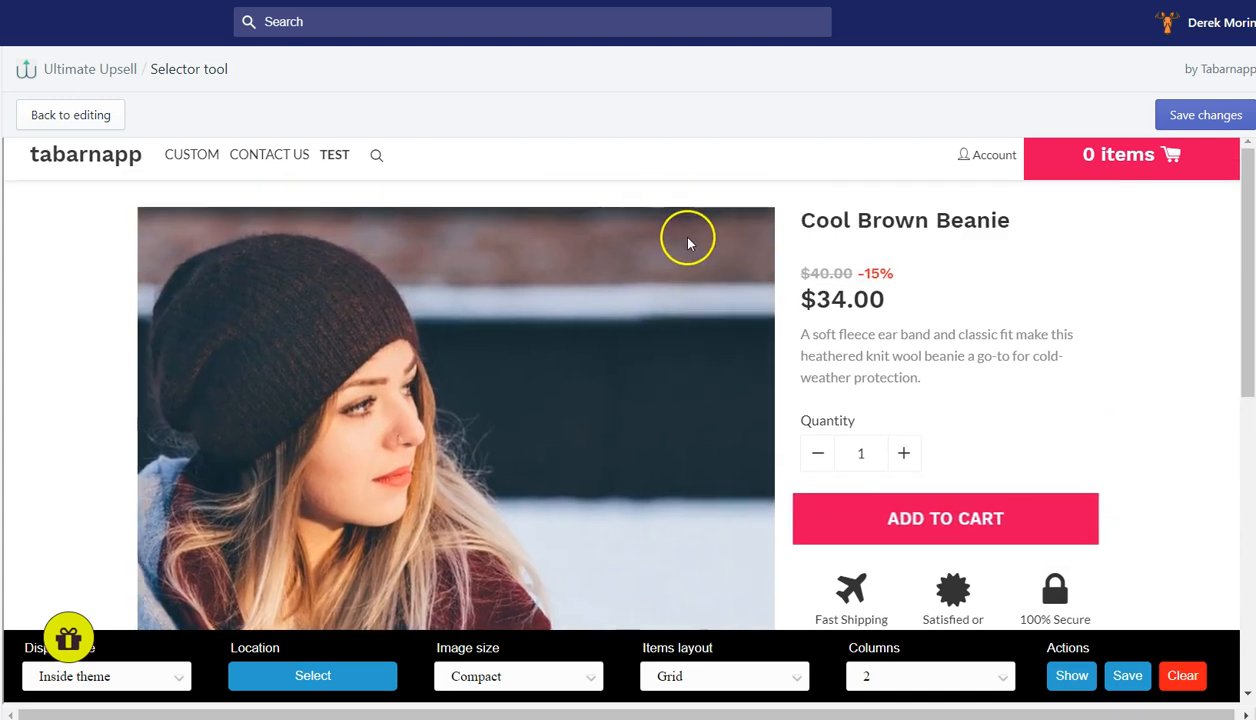
Tick Cool product and Cool Brown Beanie in the preview ($47.00), then set Medium image size
scroll(down, 3)
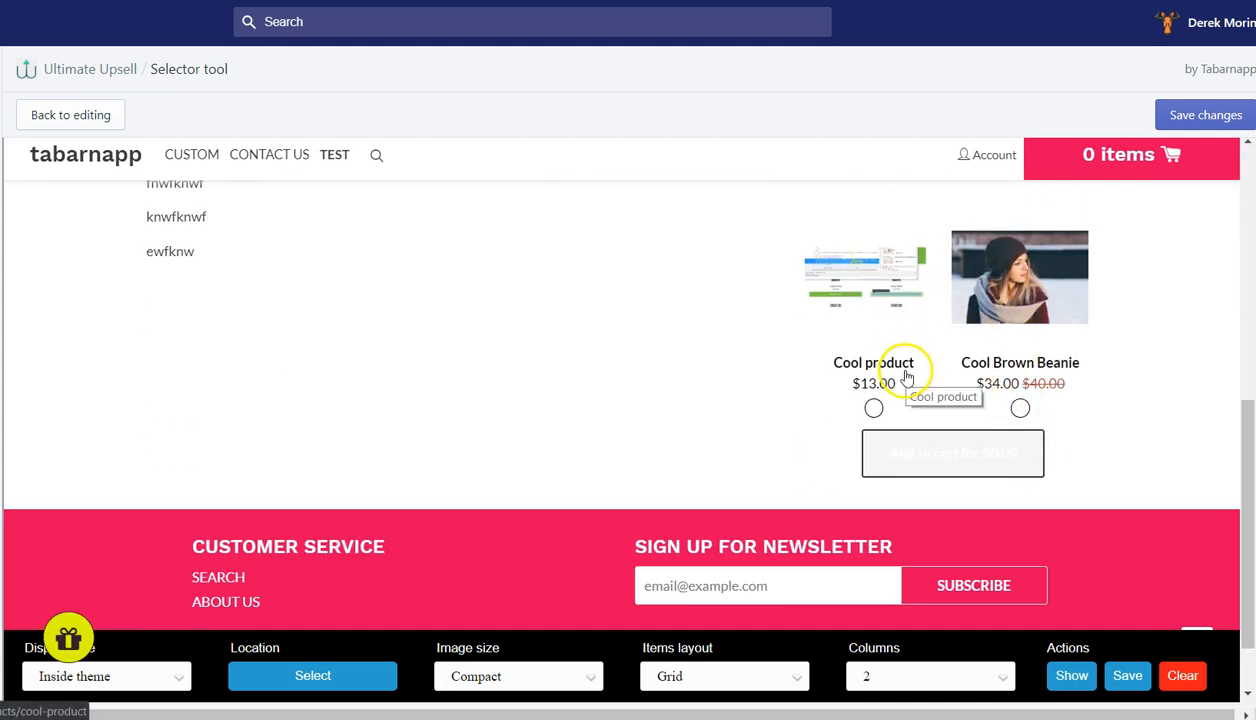
click(873, 408)
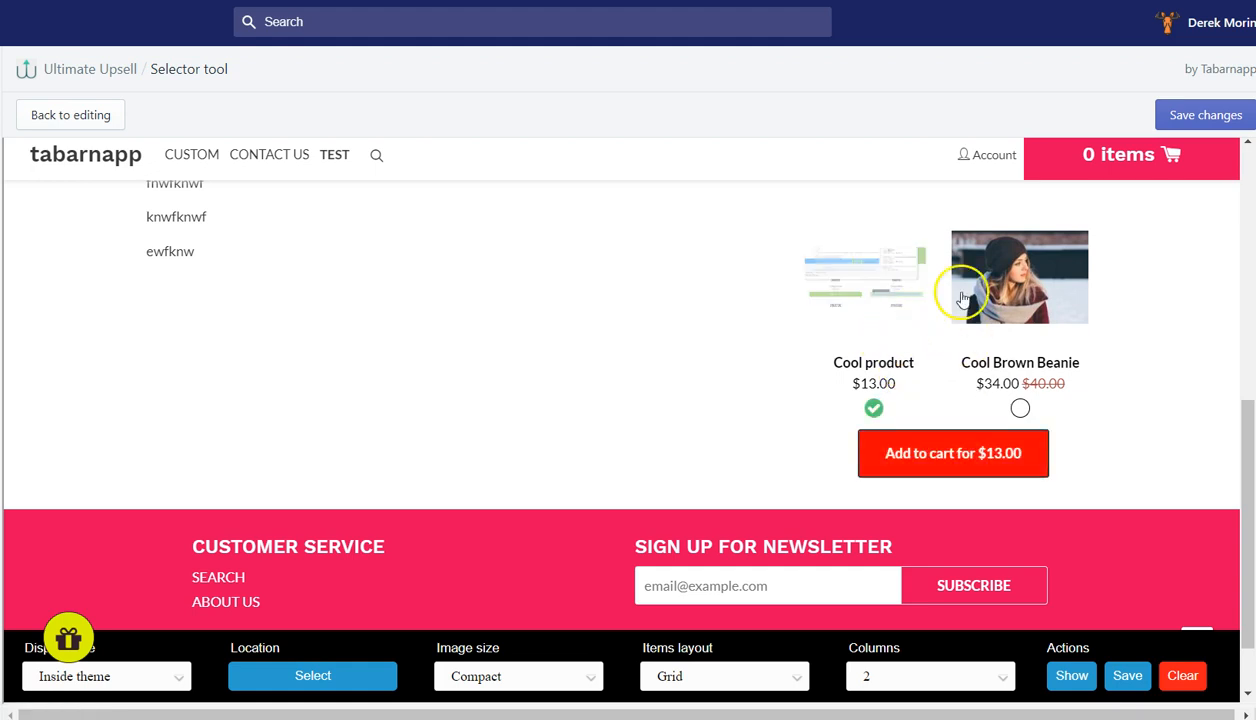
click(1019, 408)
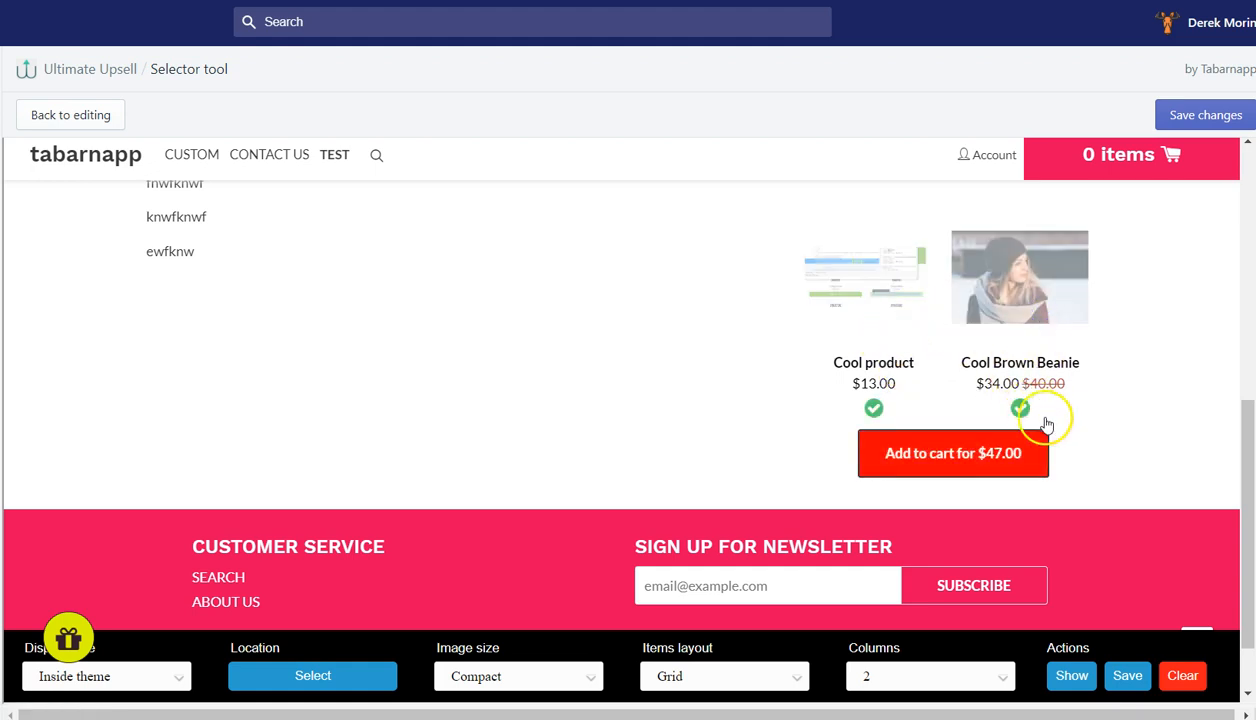
click(873, 408)
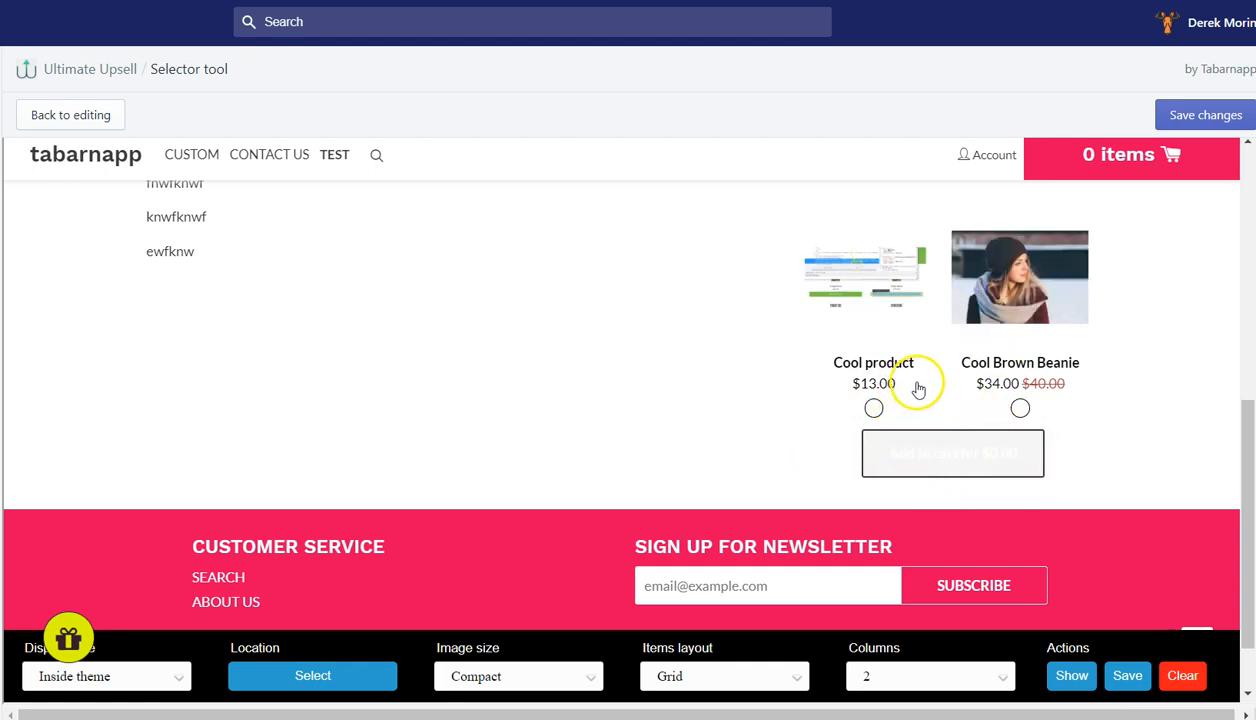
click(873, 408)
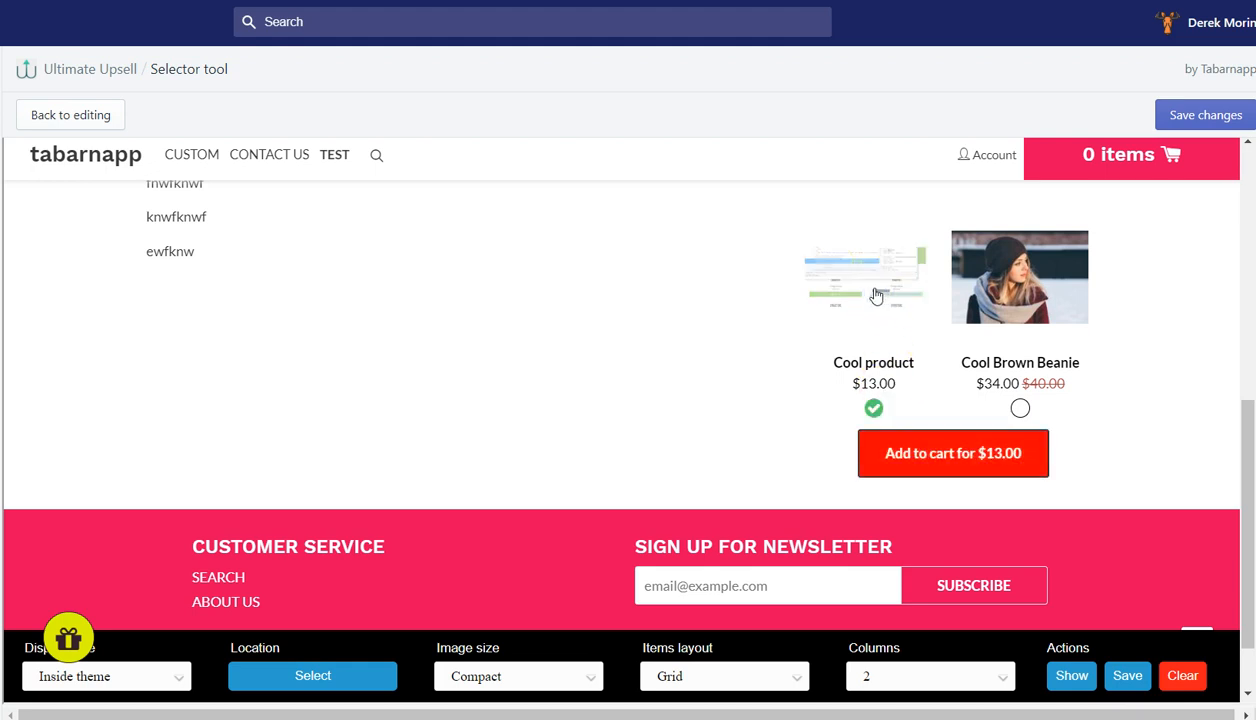
click(873, 408)
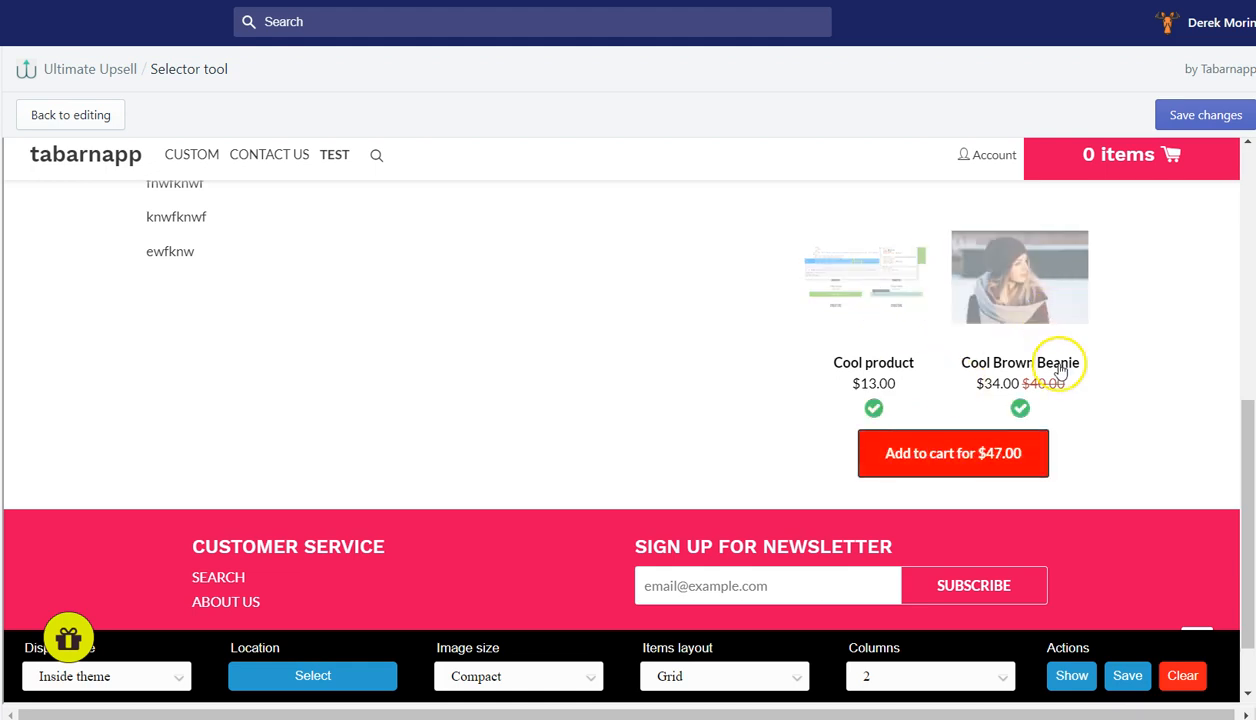
click(1019, 408)
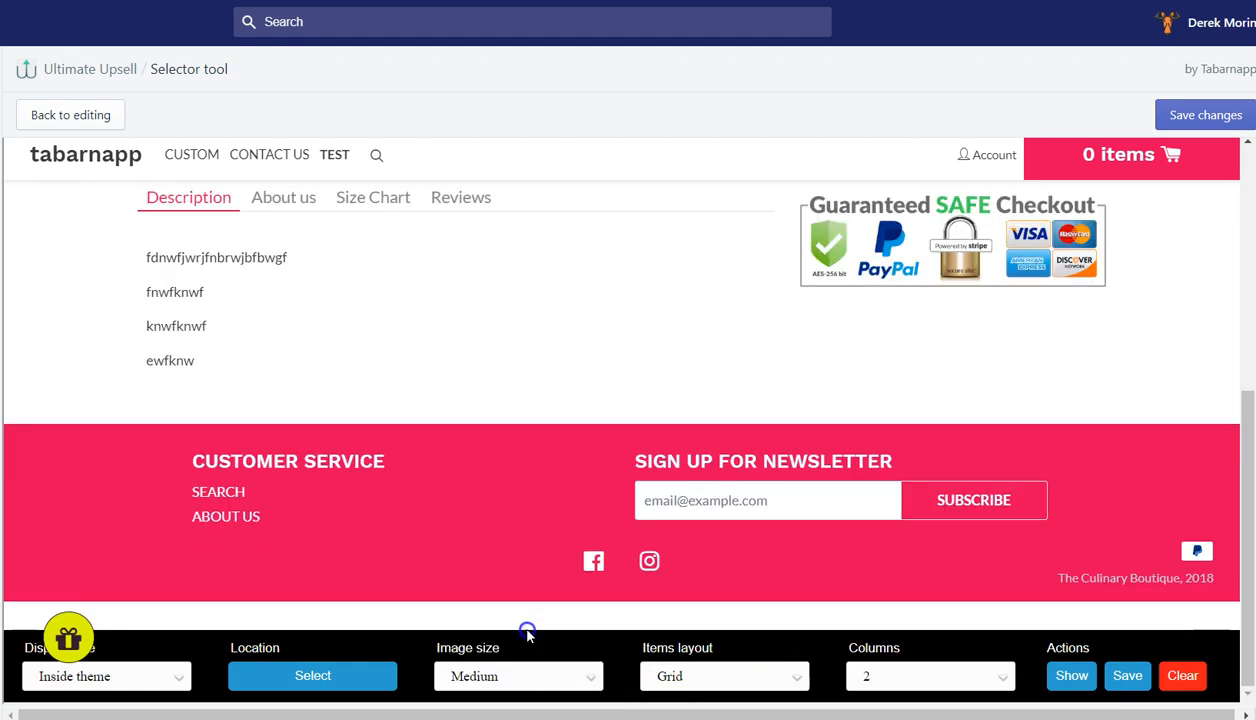
mouse_move(835, 413)
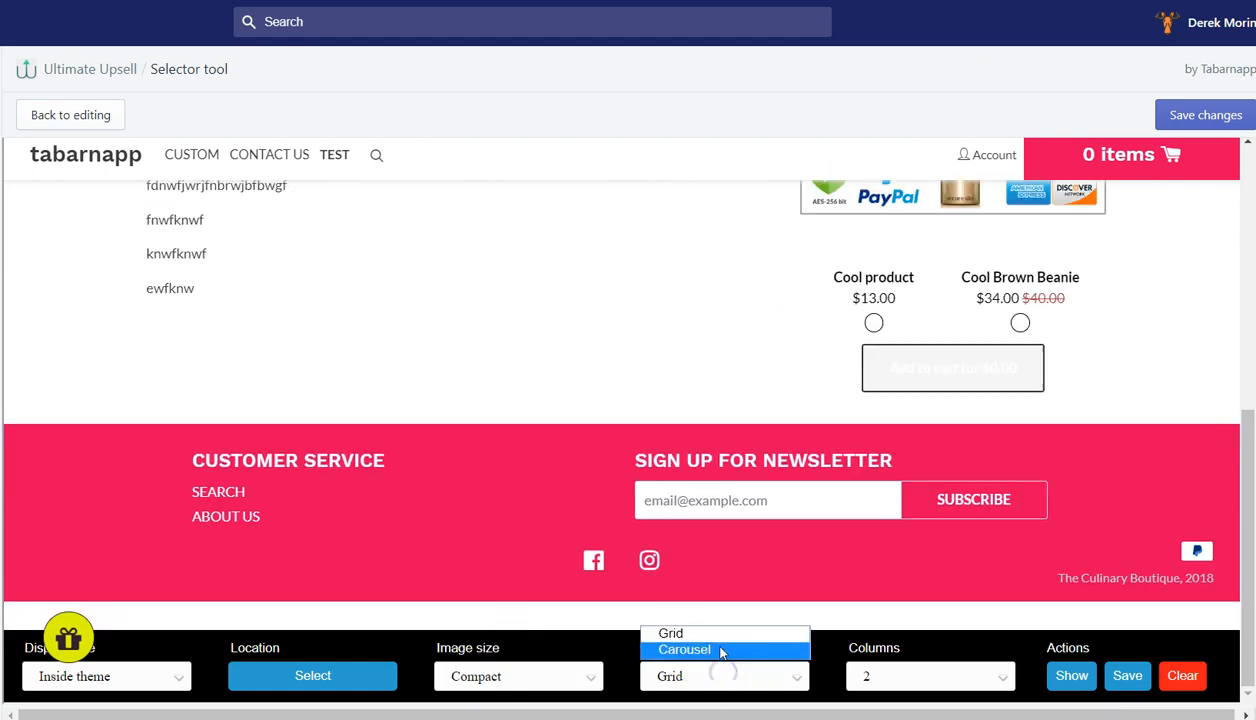
Set Items layout to Carousel with 1 column and save
click(685, 649)
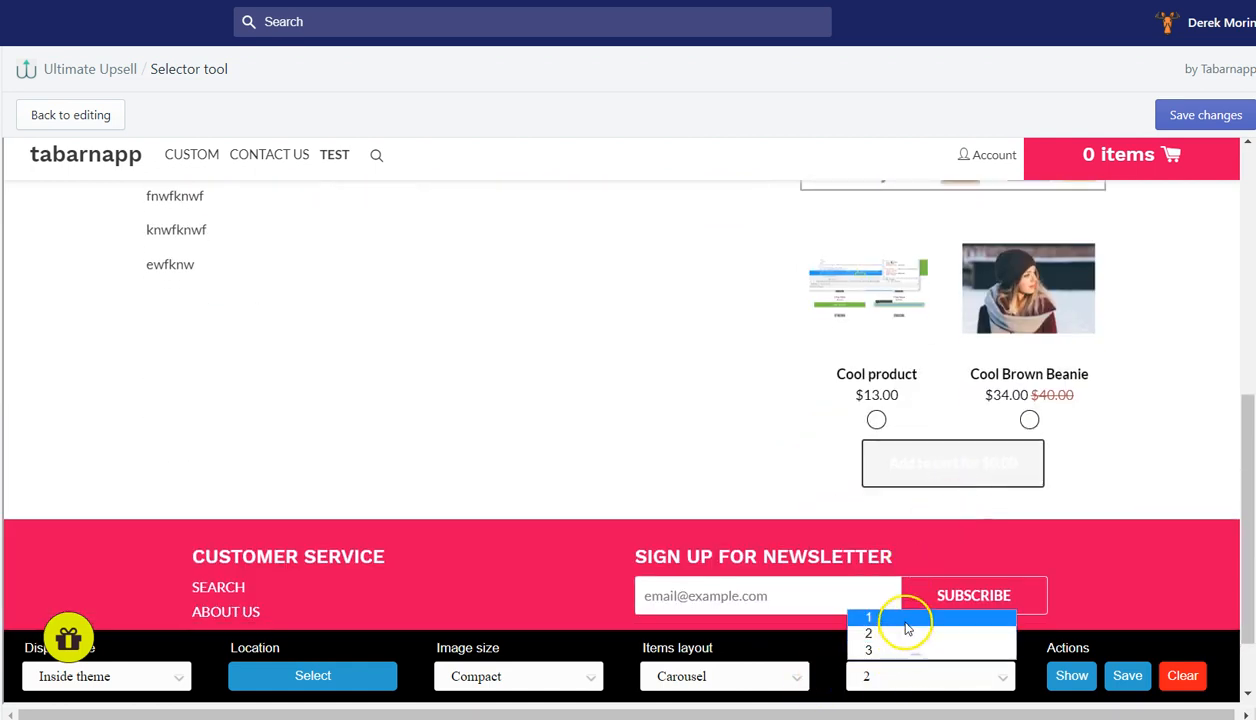
click(868, 616)
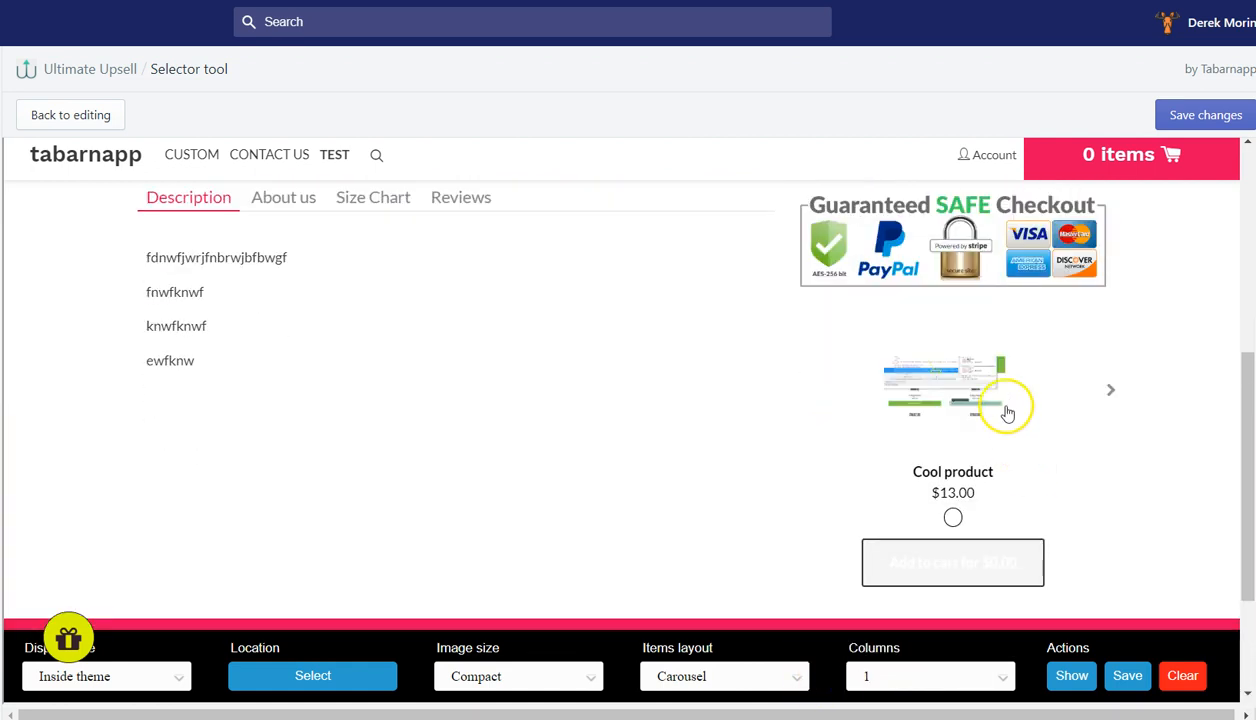
click(1110, 389)
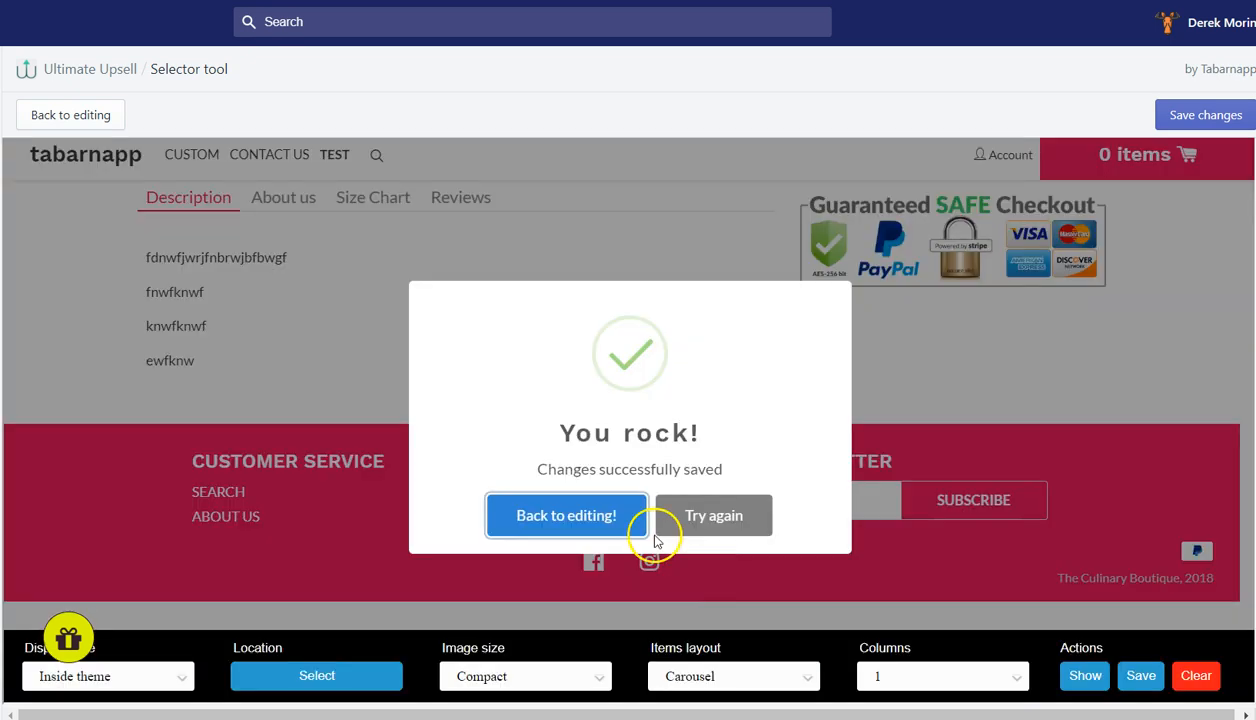
Go 'Back to editing!' and scroll down to the Manual Setup section
click(566, 515)
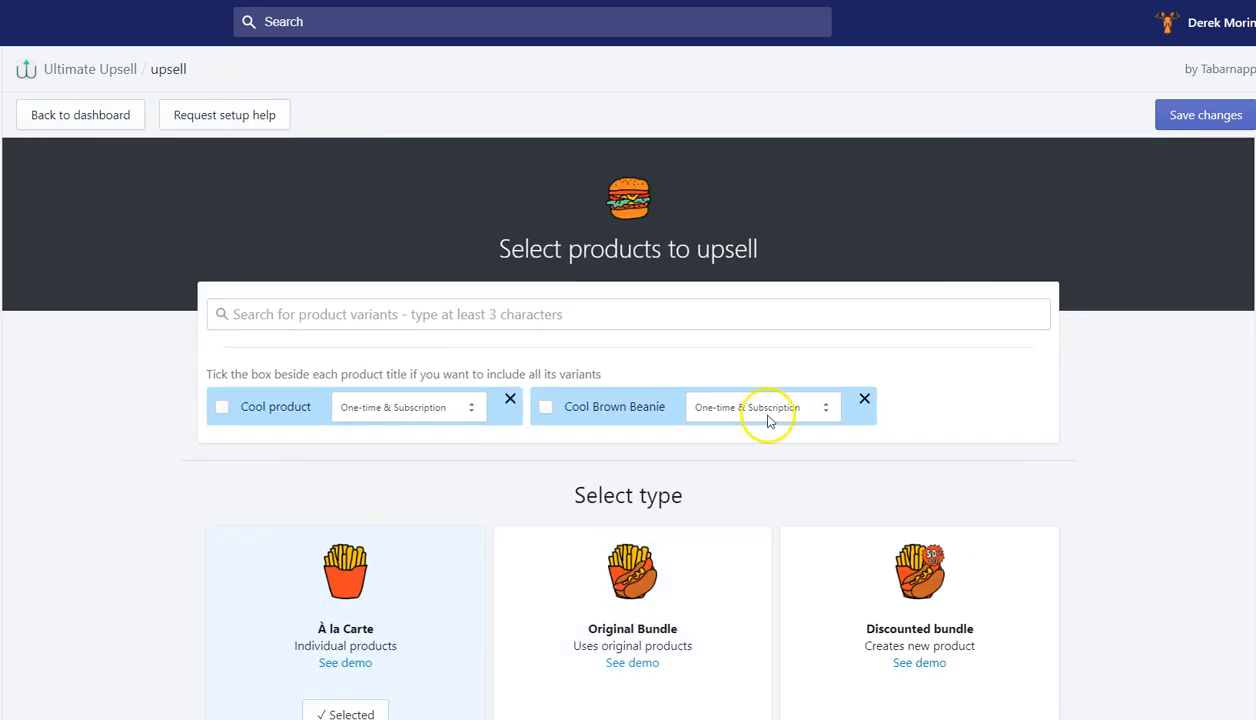
scroll(down, 3)
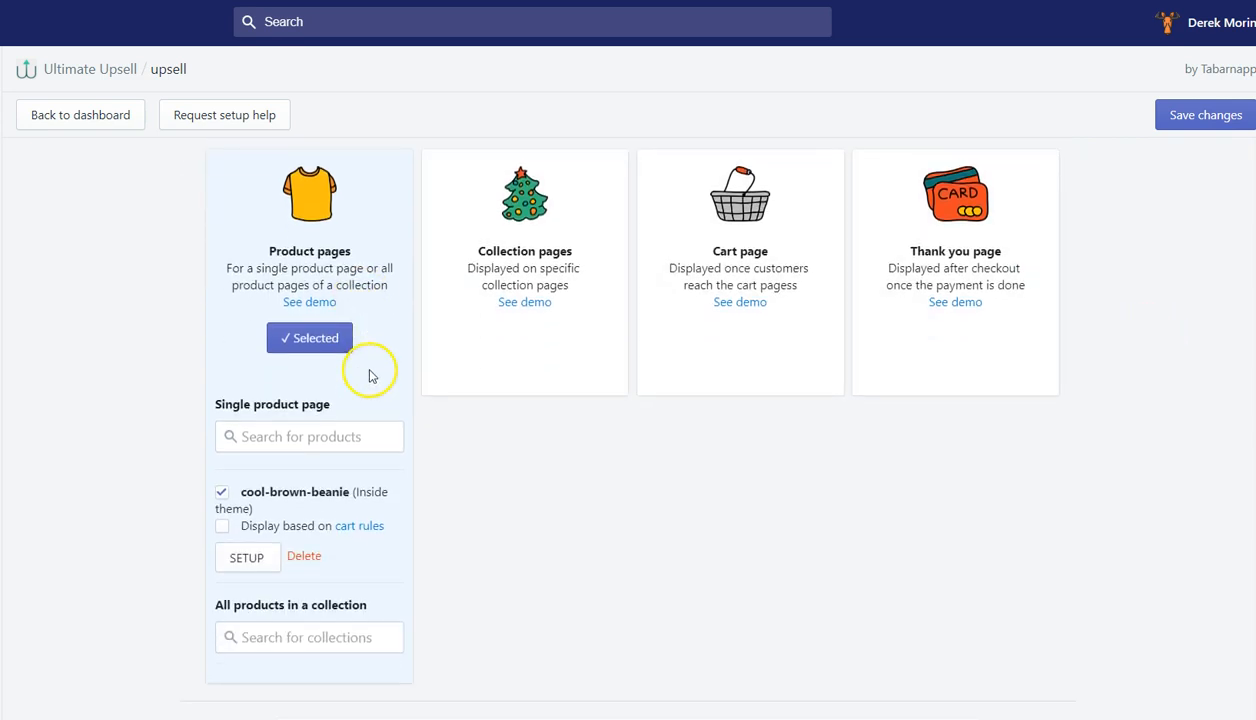
mouse_move(366, 406)
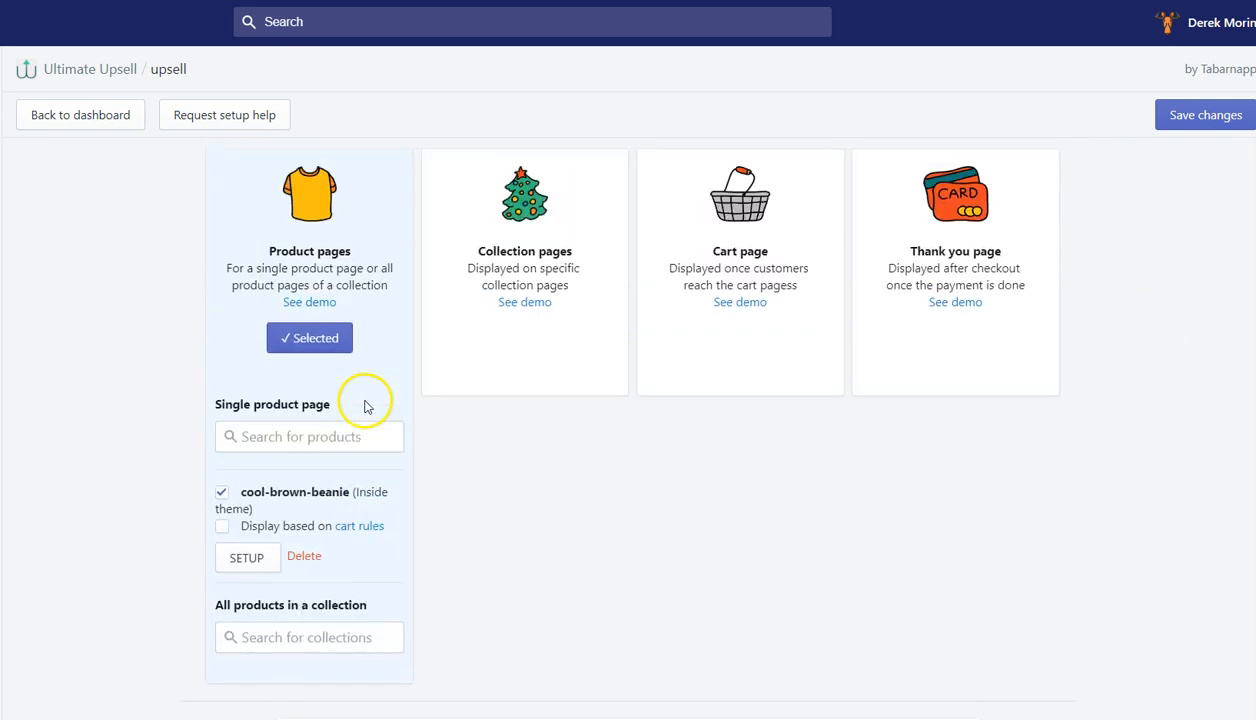
scroll(down, 3)
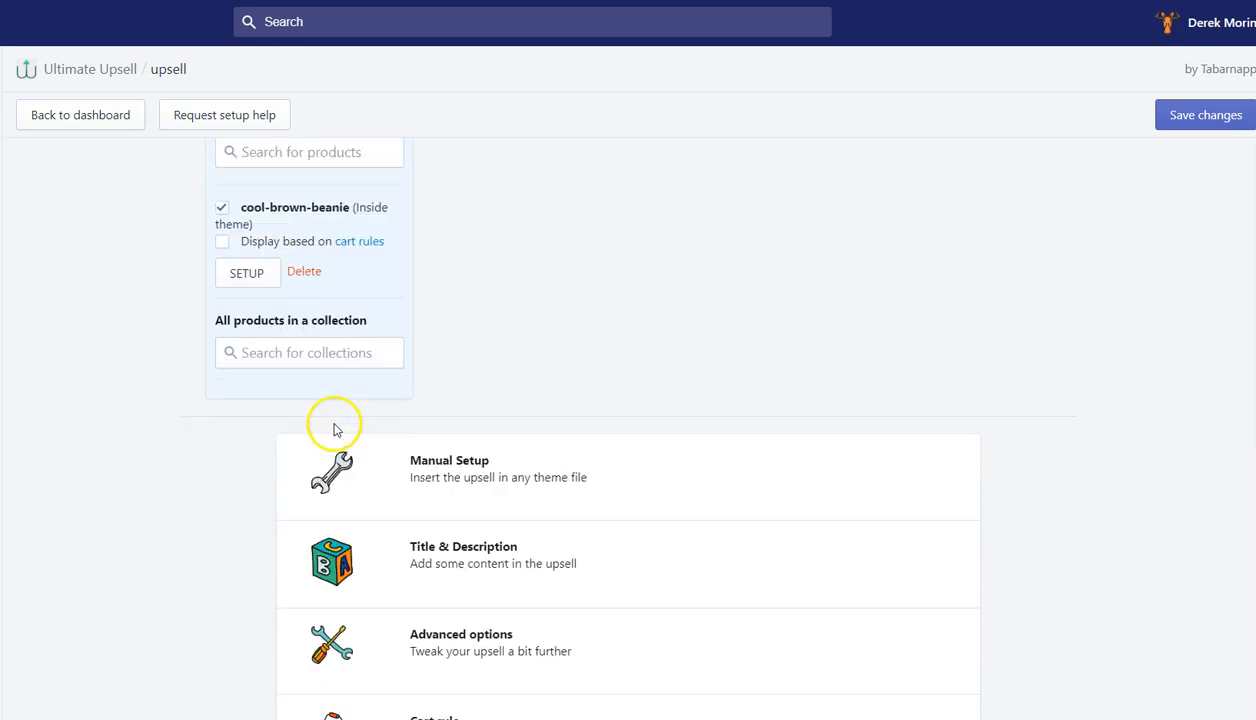